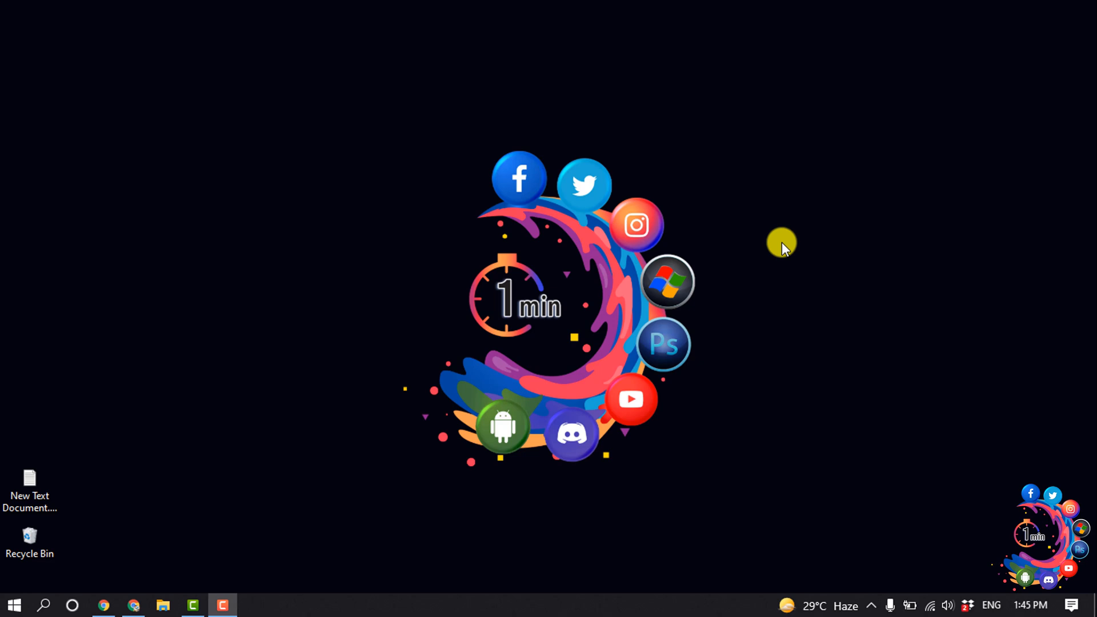
{"action": "mouse_move", "coordinate": [782, 245]}
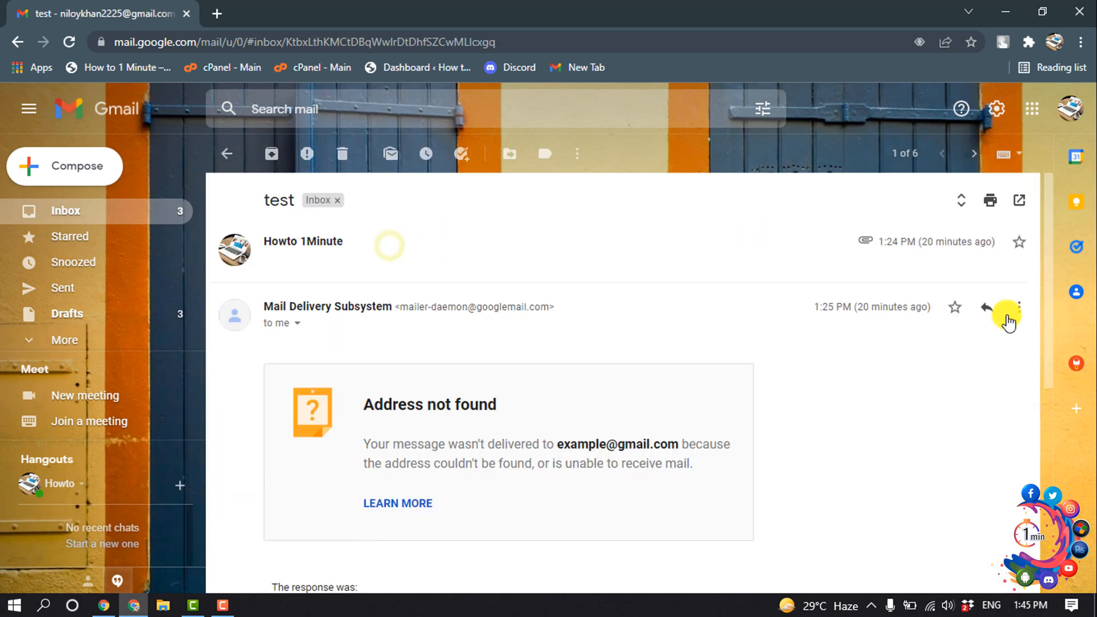
Step: Report the 'test' delivery failure conversation as spam and return to the inbox
{"action": "left_click", "coordinate": [1020, 307]}
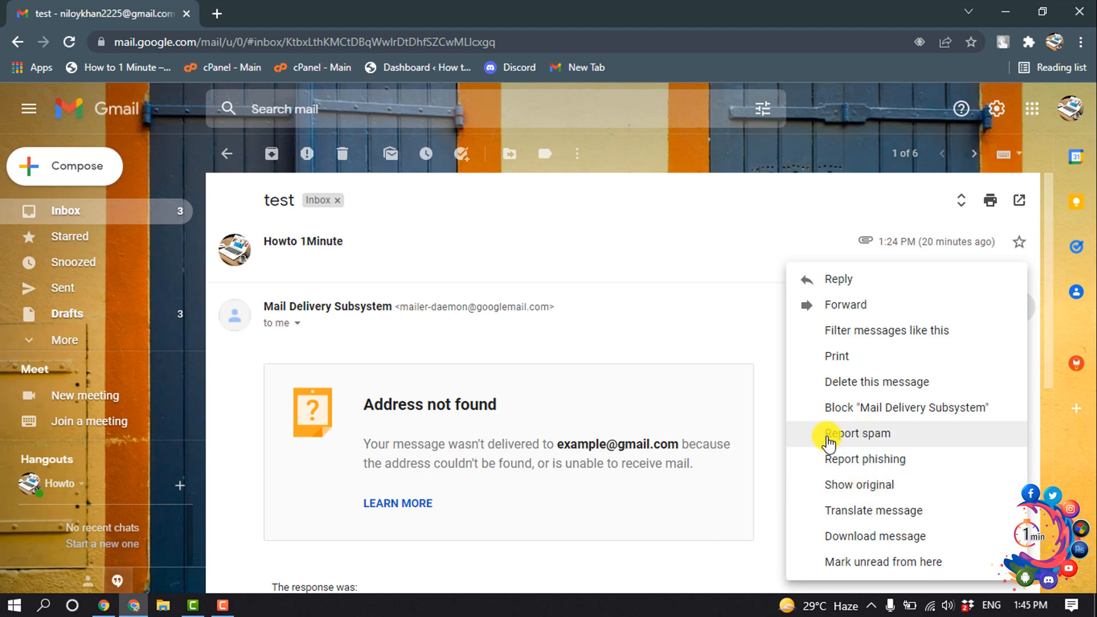
{"action": "left_click", "coordinate": [857, 434]}
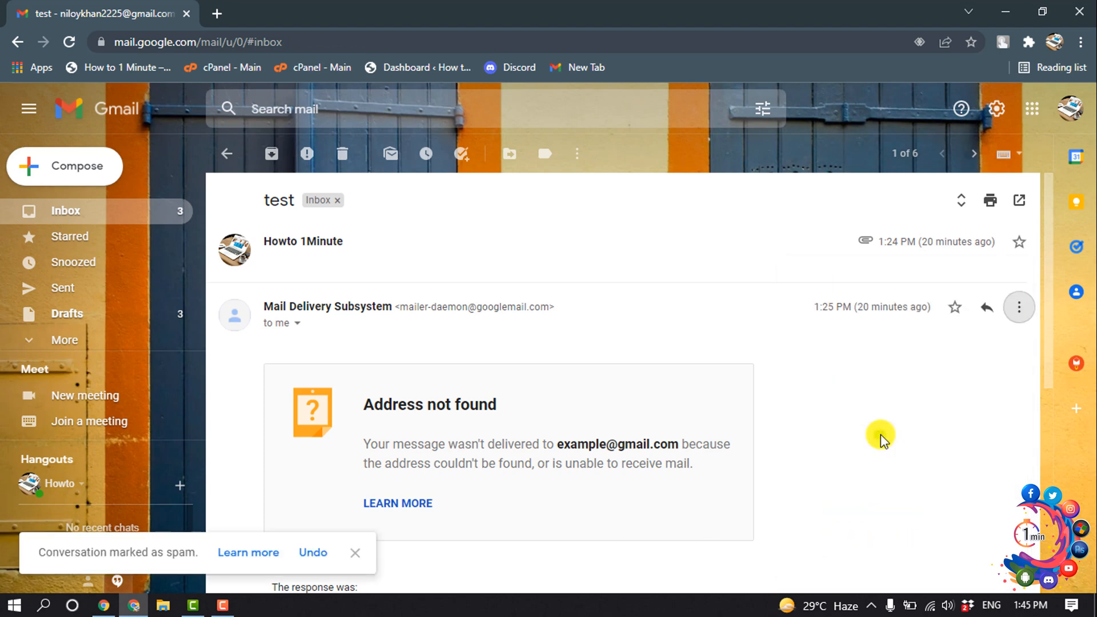
{"action": "left_click", "coordinate": [227, 153]}
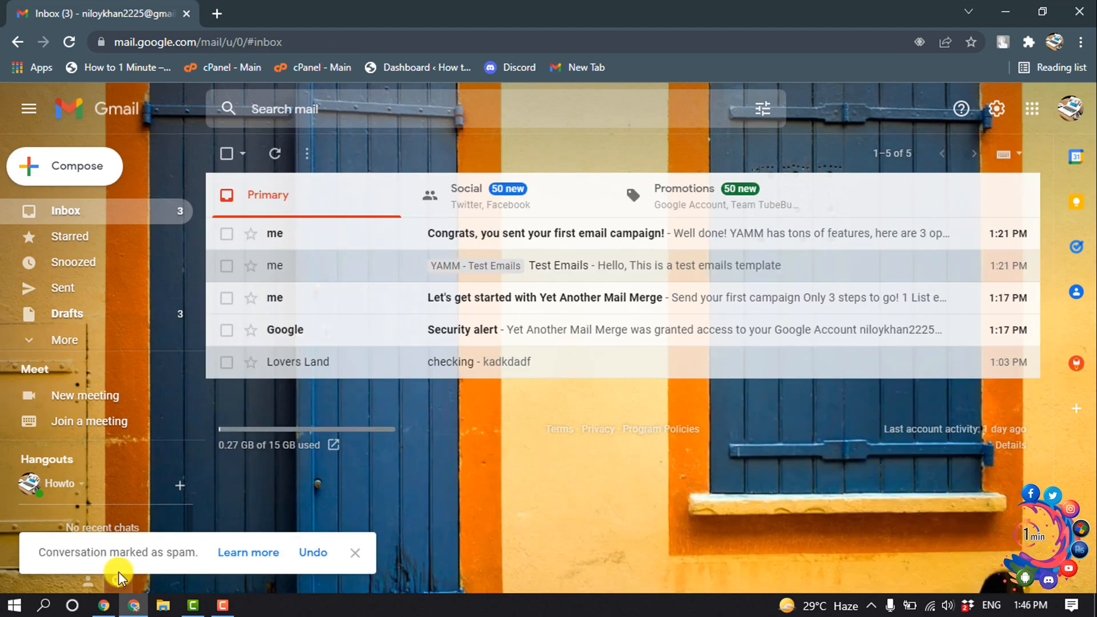
{"action": "mouse_move", "coordinate": [171, 565]}
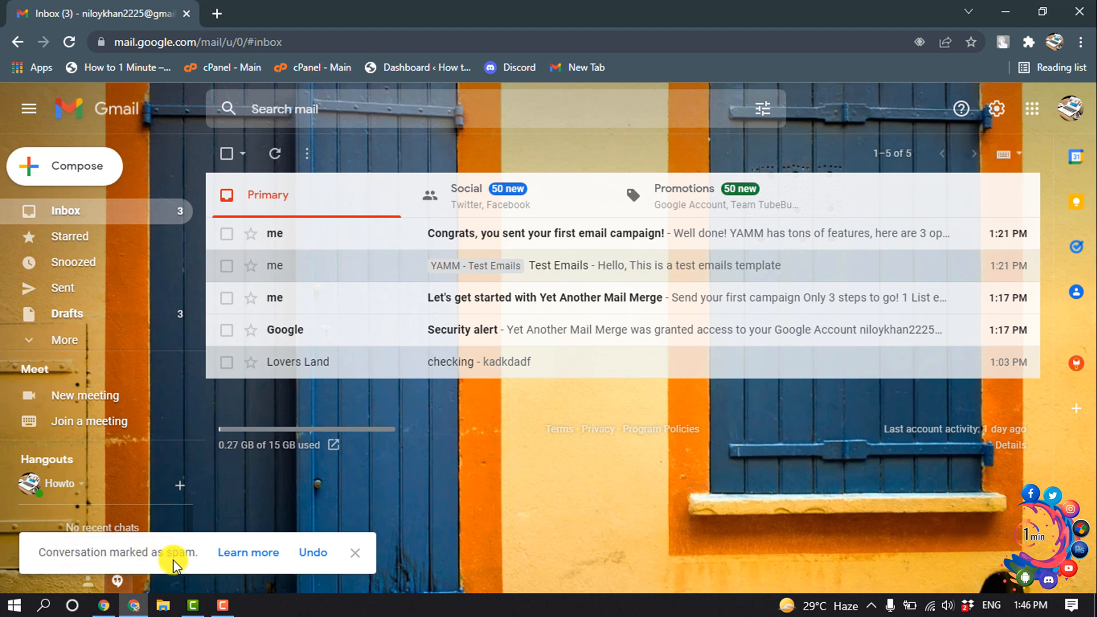
{"action": "mouse_move", "coordinate": [158, 572]}
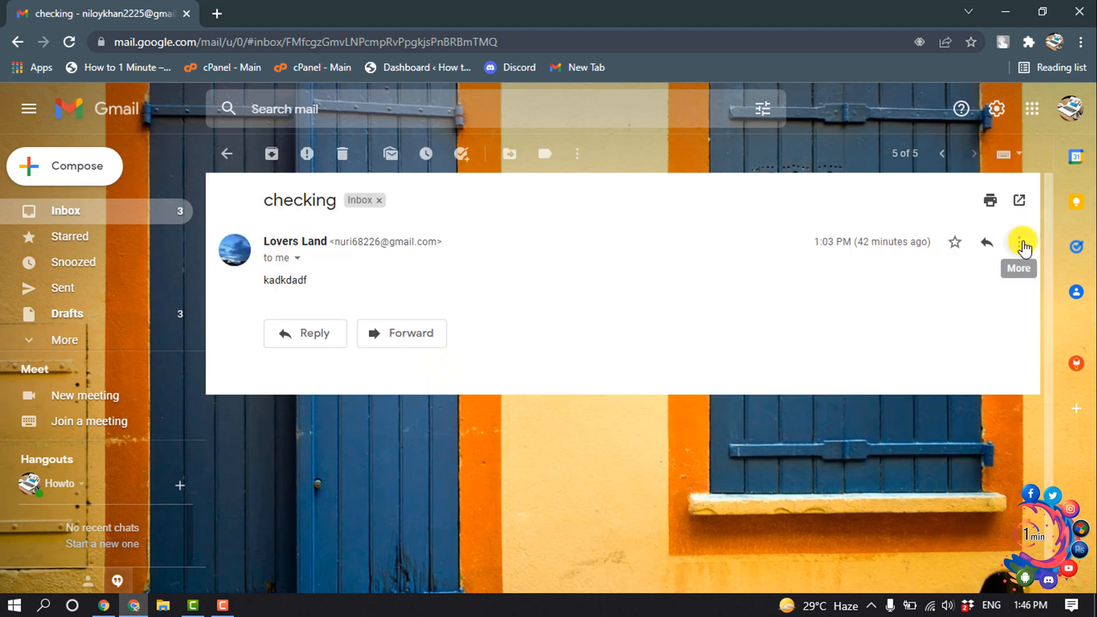
Step: Show the message actions for the 'checking' email from Lovers Land
{"action": "left_click", "coordinate": [1019, 242]}
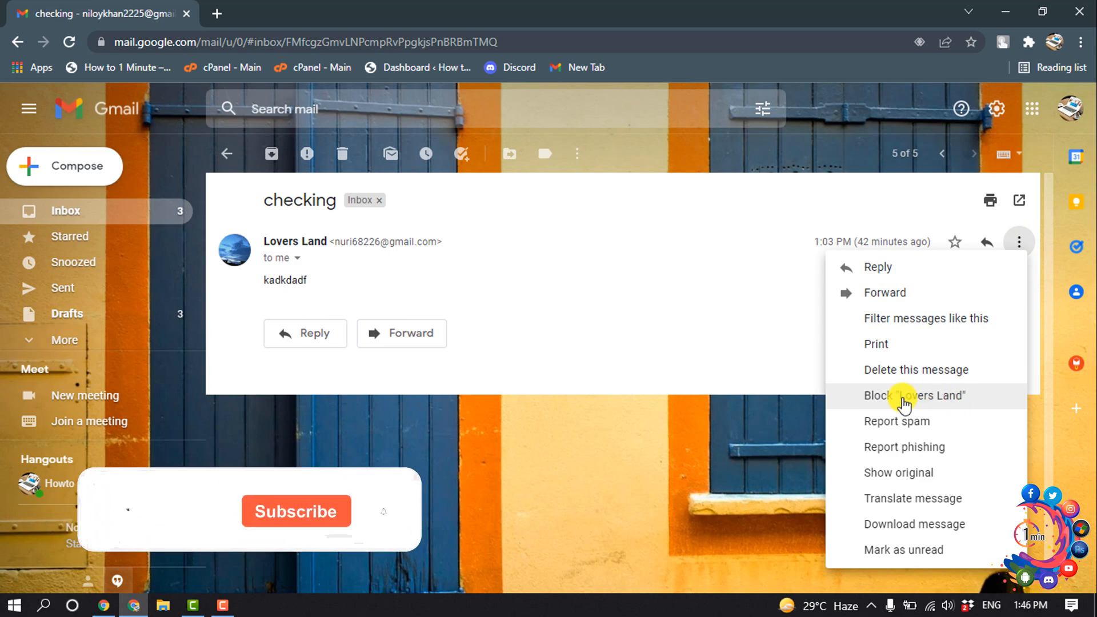
{"action": "left_click", "coordinate": [915, 395]}
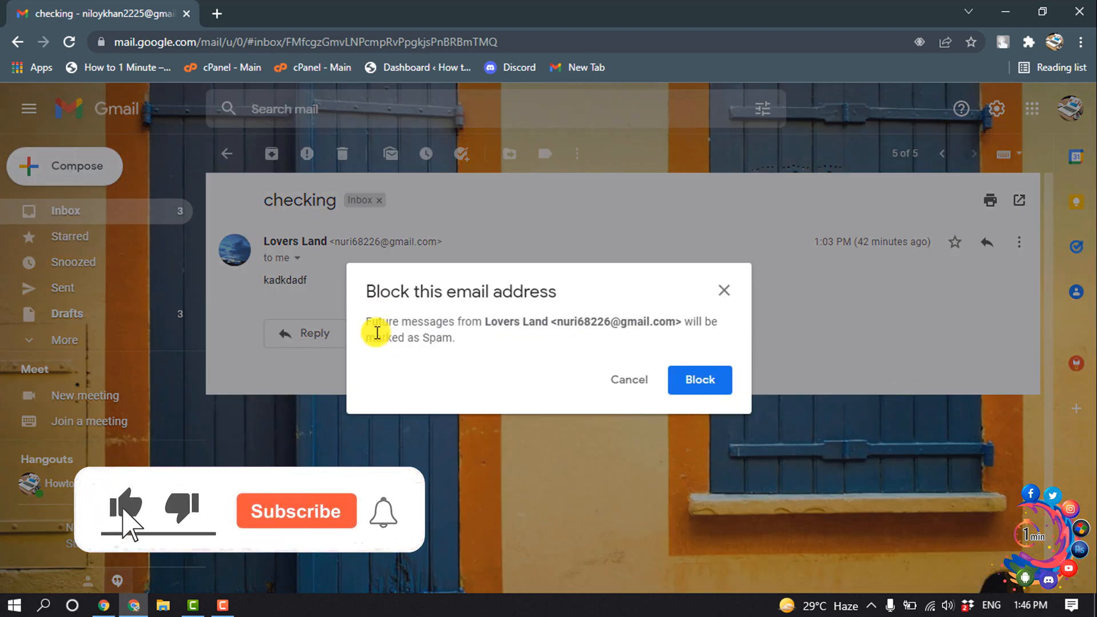
{"action": "left_click", "coordinate": [297, 511]}
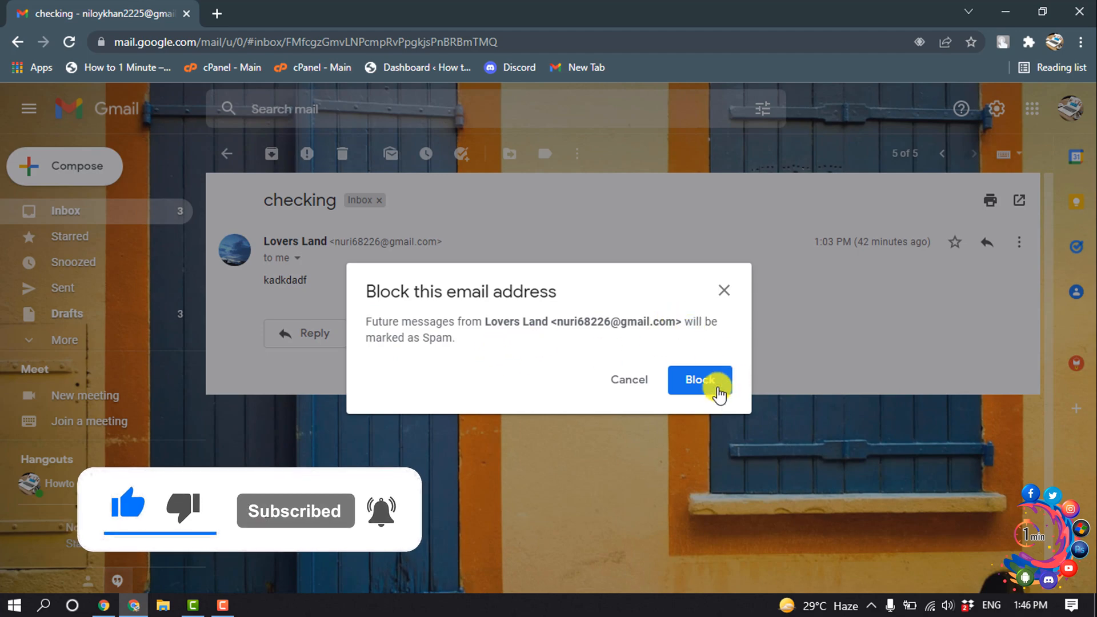
{"action": "left_click", "coordinate": [700, 380]}
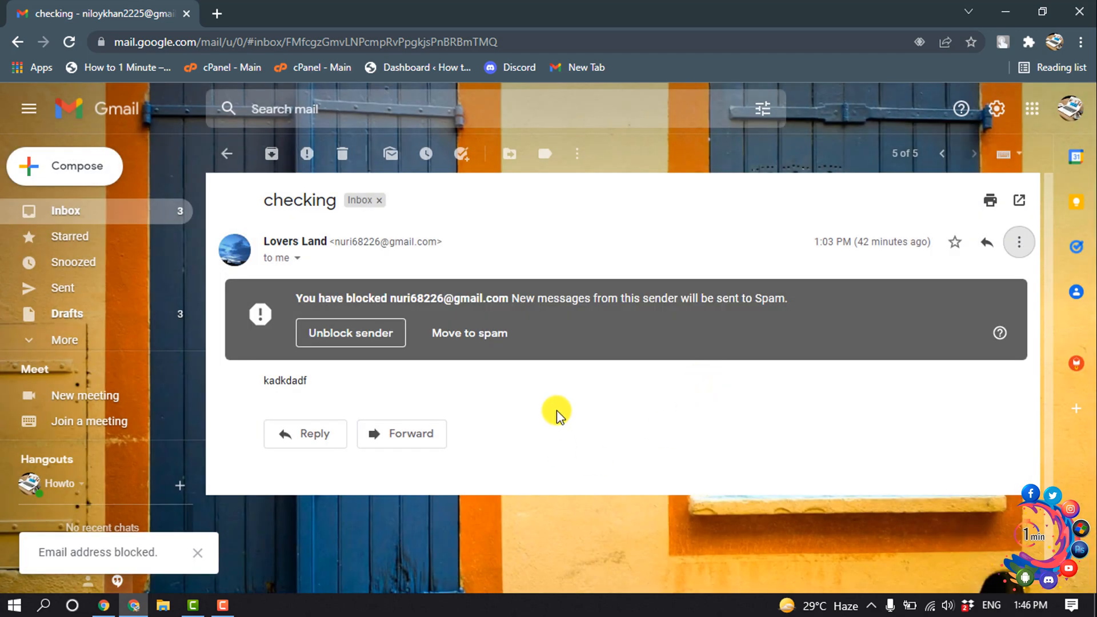